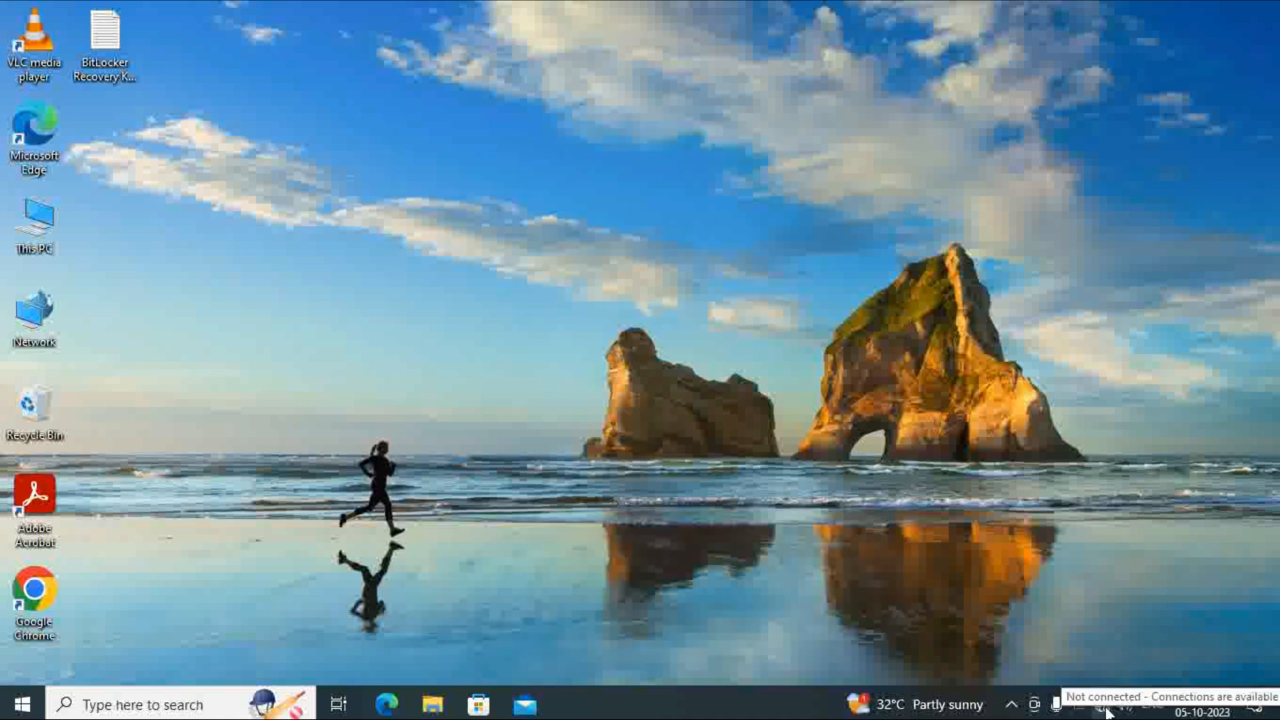
pyautogui.click(1107, 704)
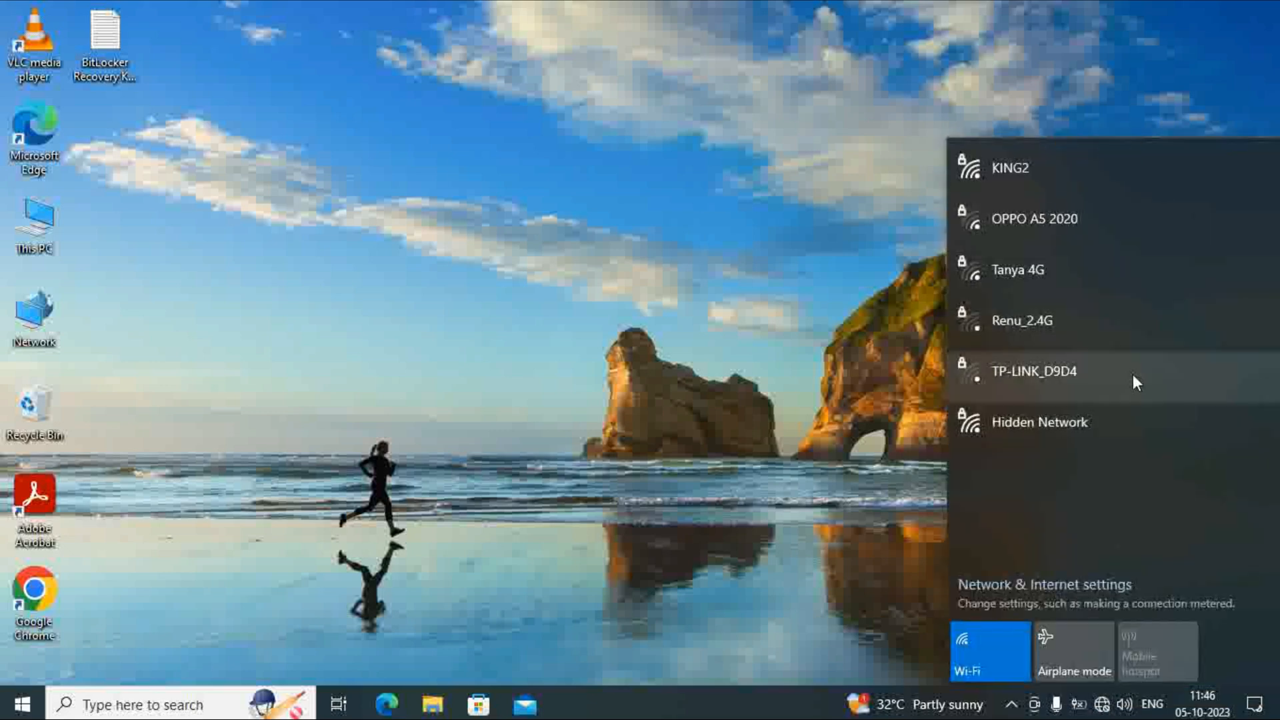
pyautogui.click(1037, 370)
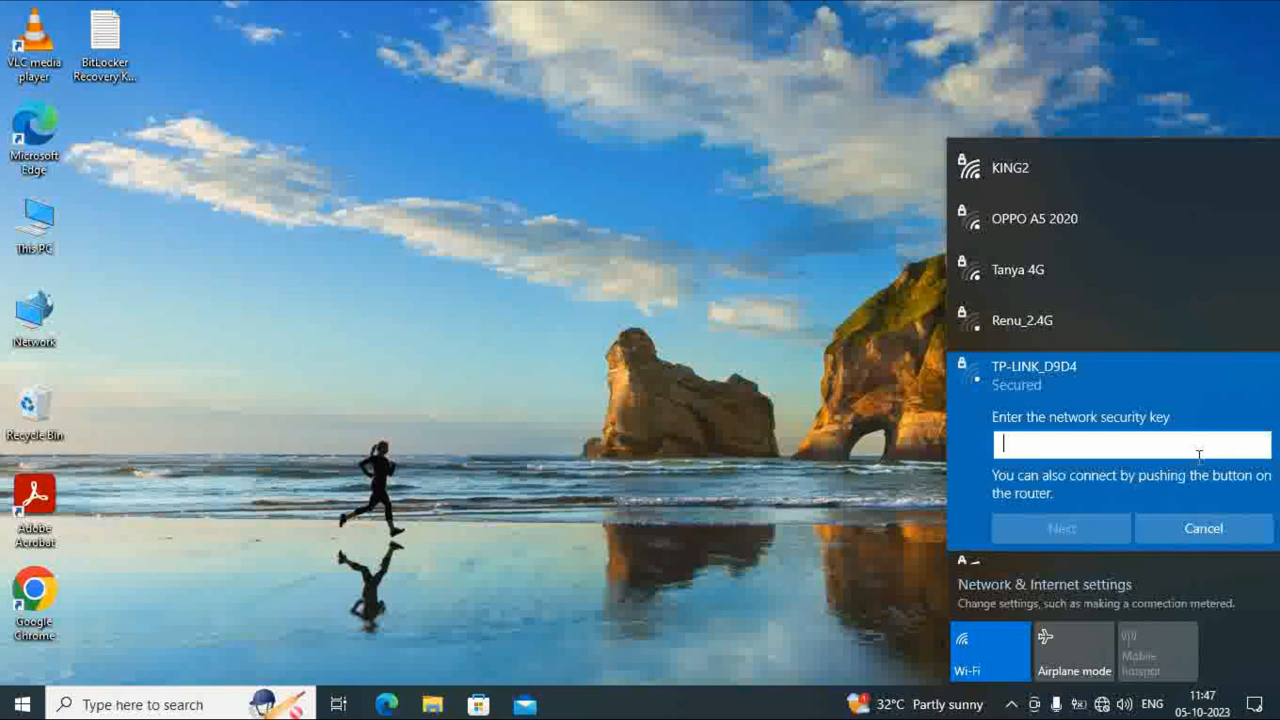
pyautogui.click(1010, 168)
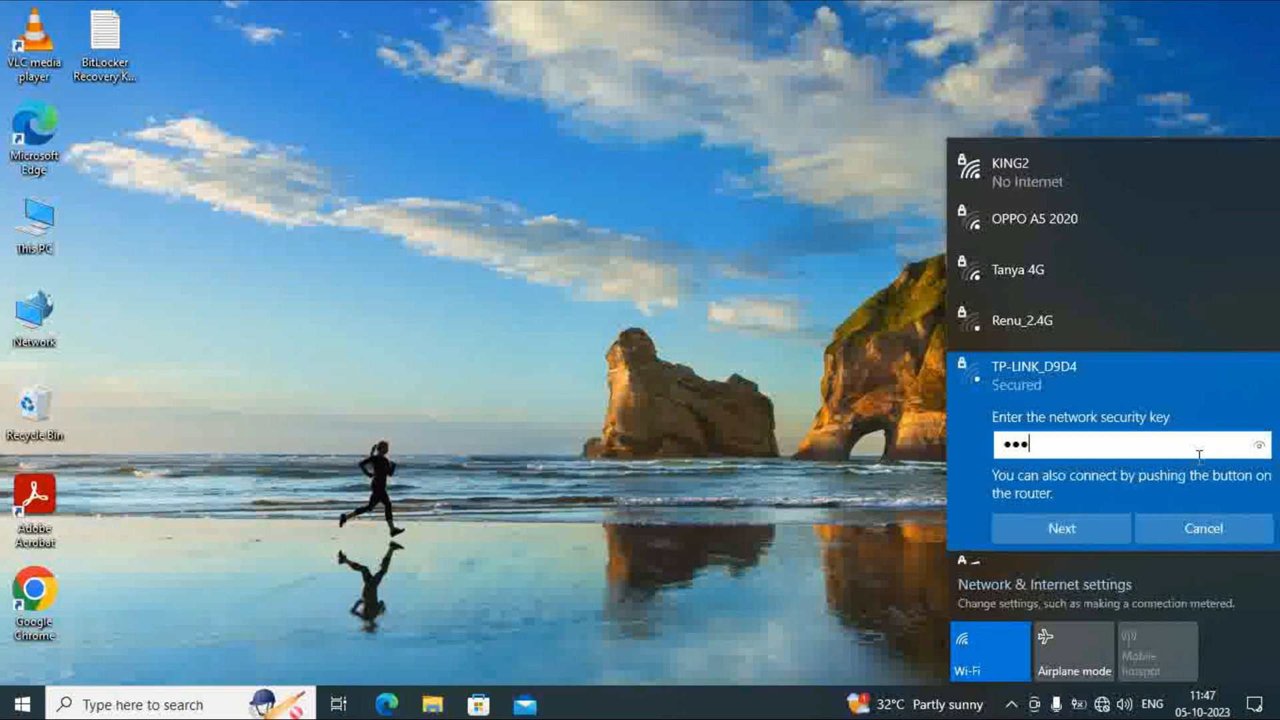
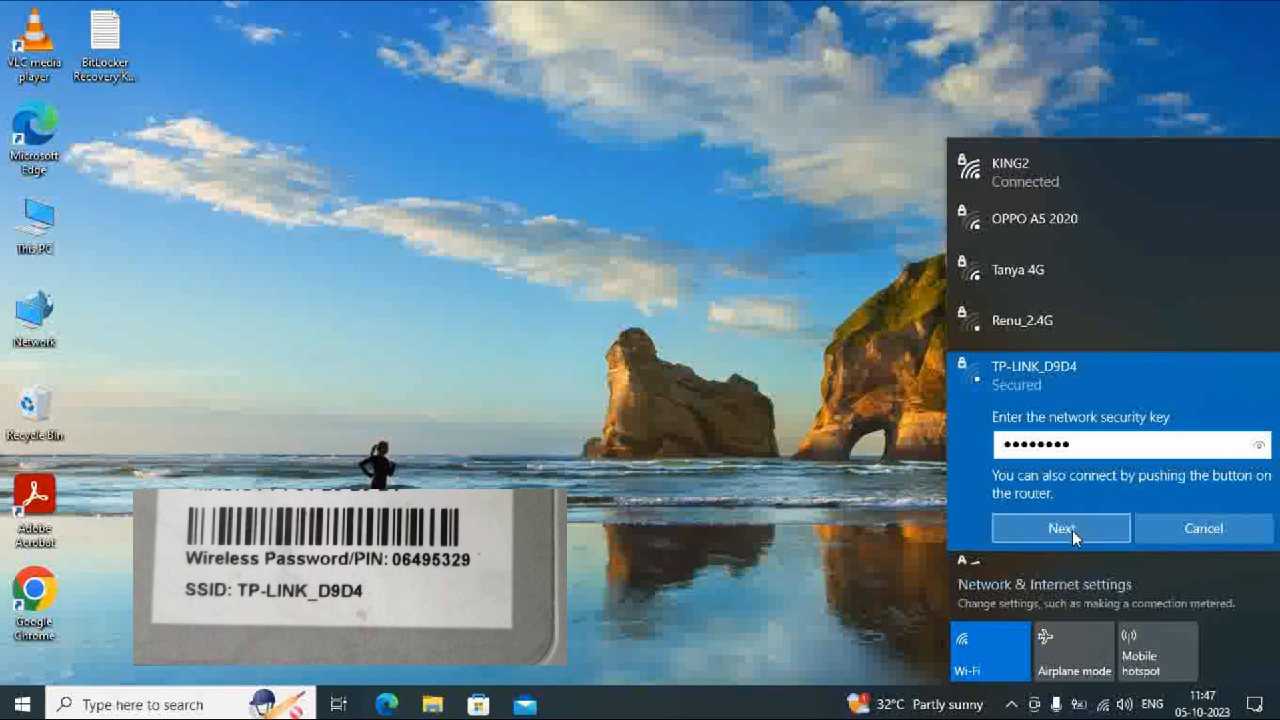
pyautogui.click(1059, 528)
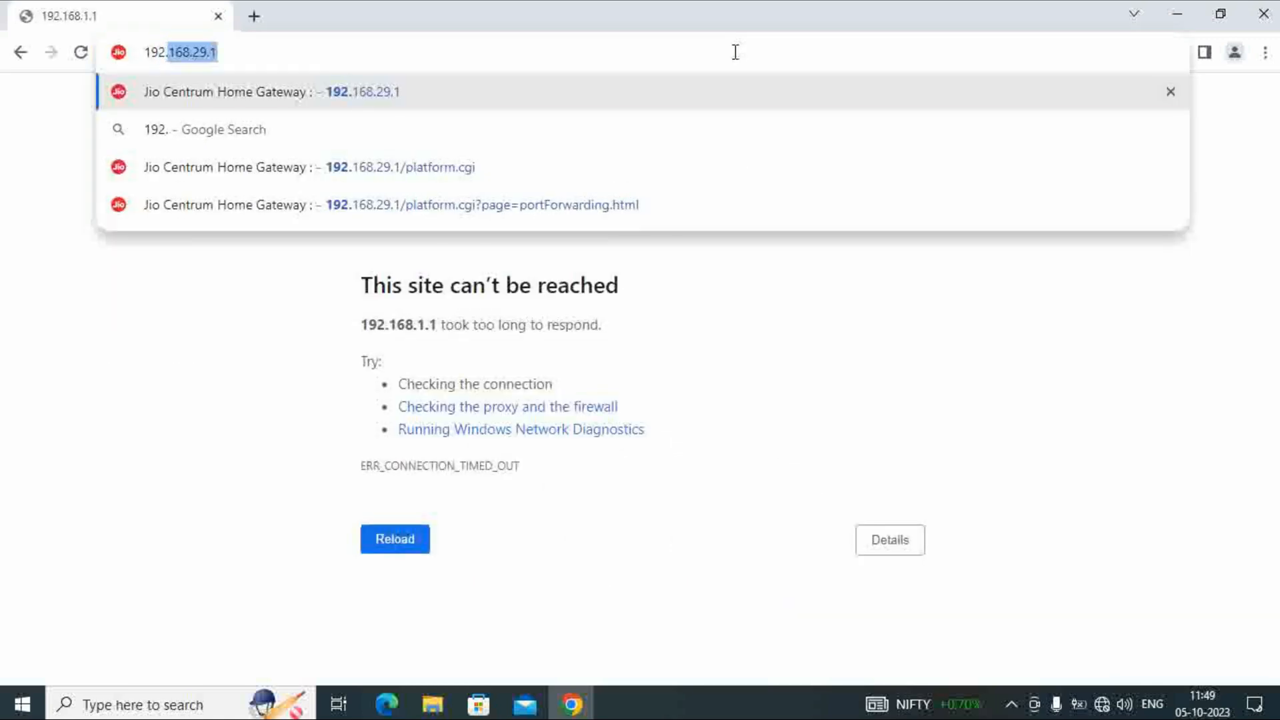
# - Load the router admin page at 192.168.0.1 in Chrome
pyautogui.write('192.168.0.1')
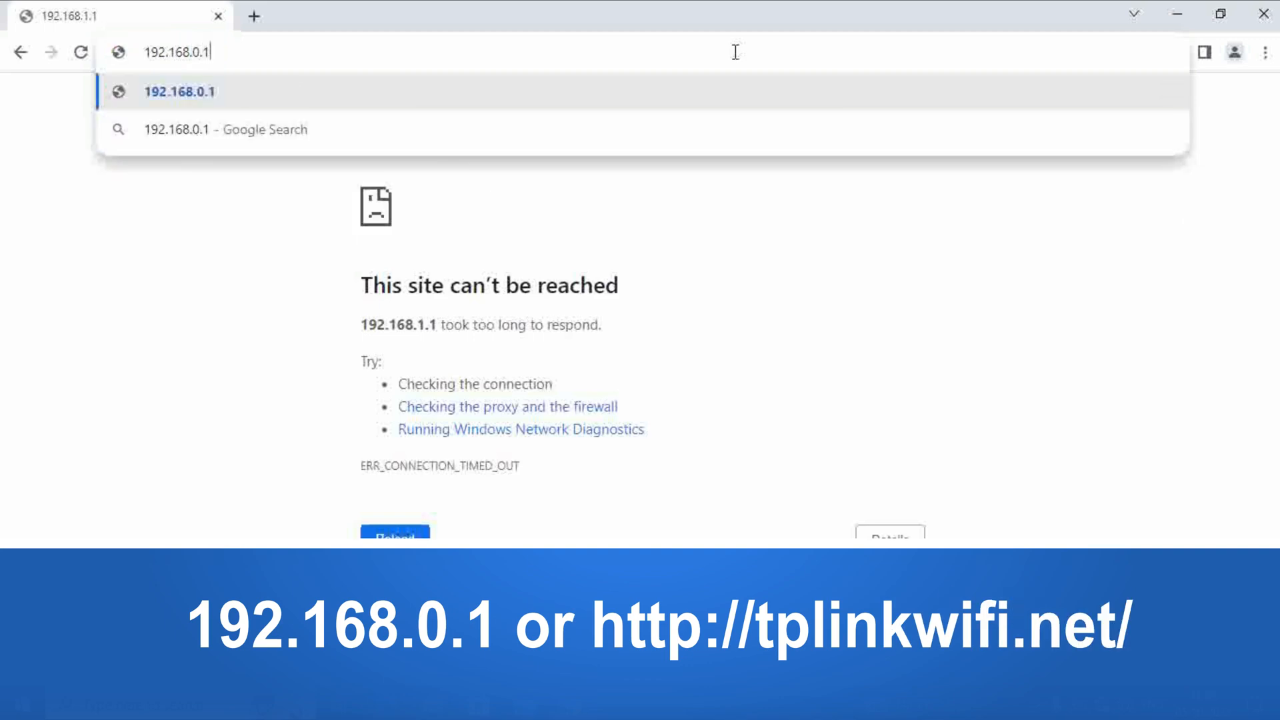
pyautogui.press('Enter')
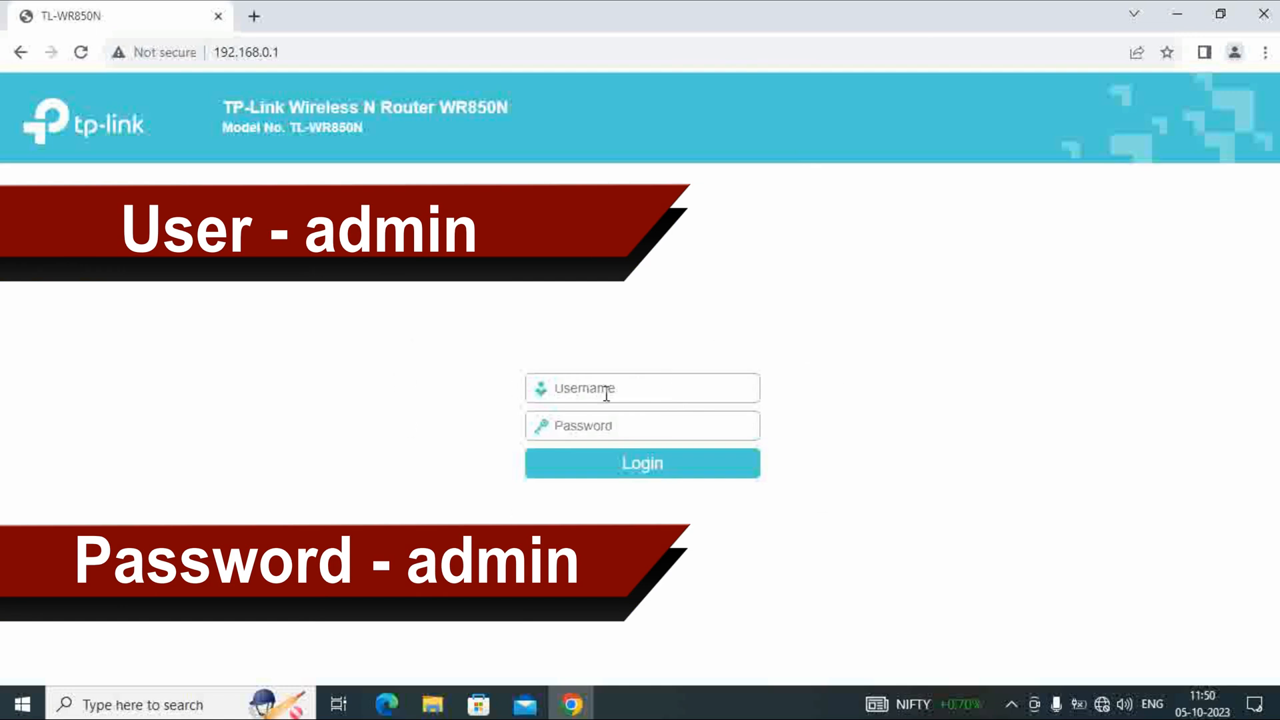
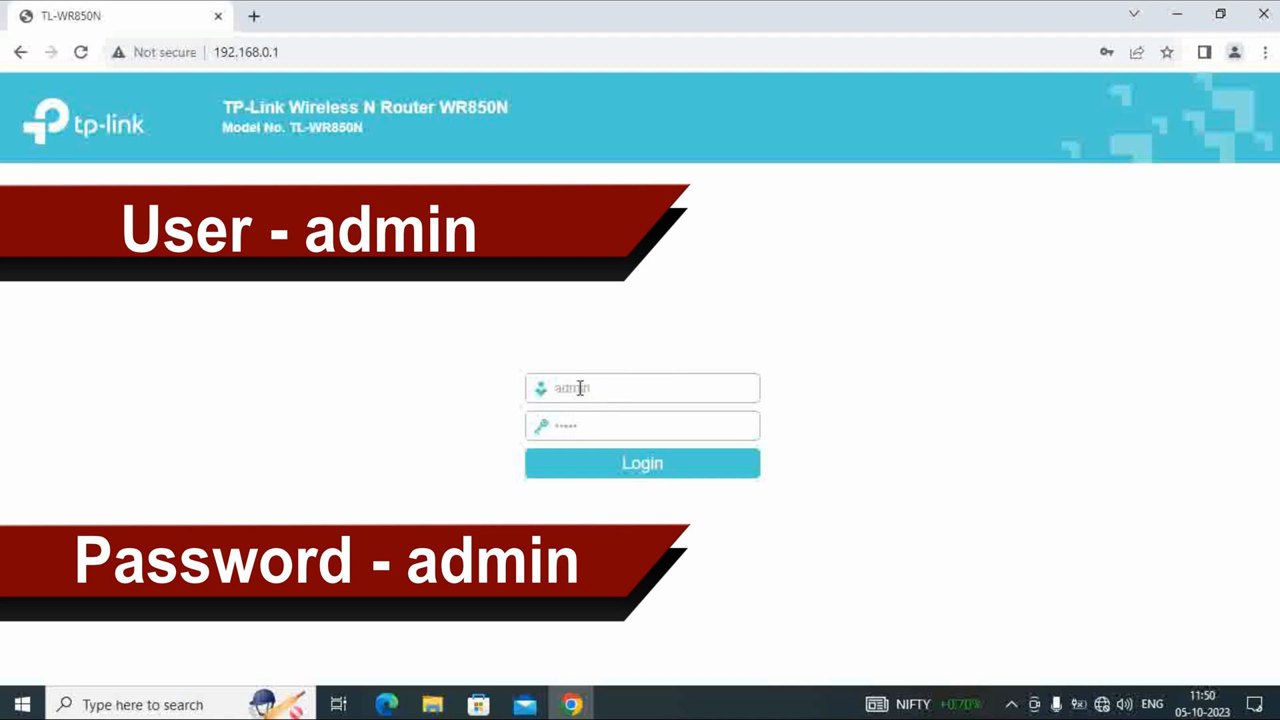
pyautogui.click(641, 462)
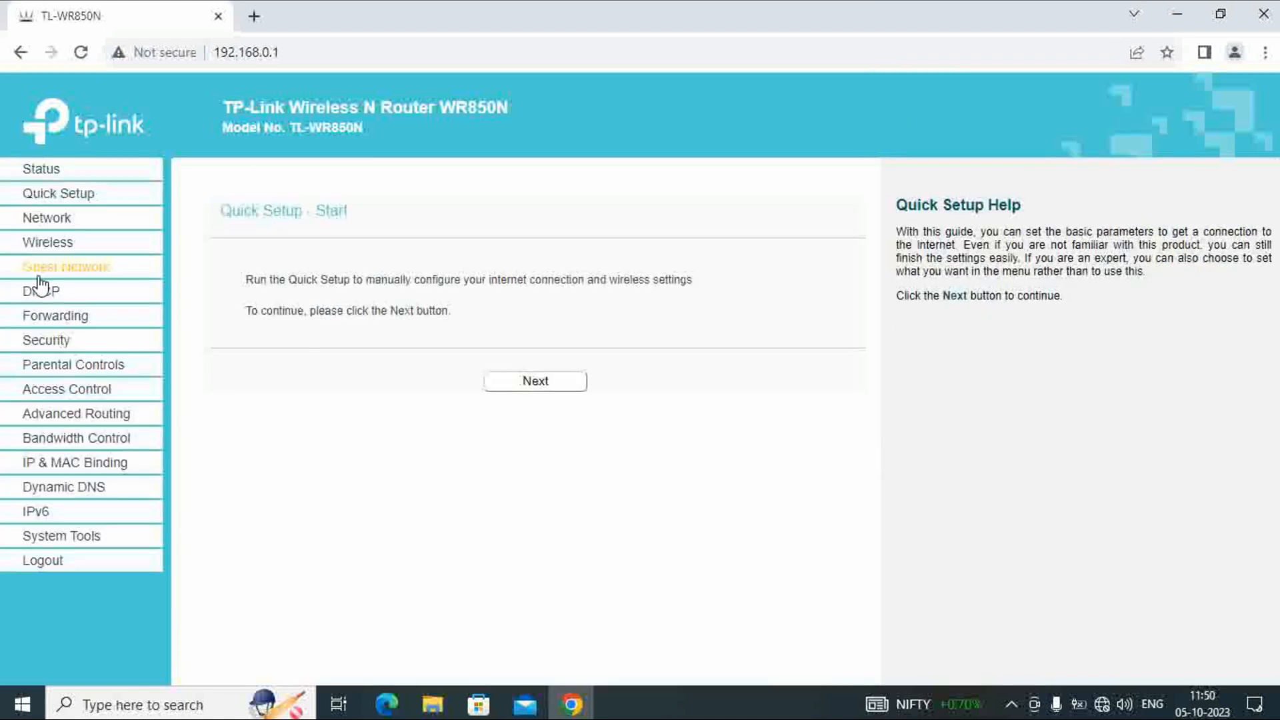
# - Go to Wireless > Wireless Security to view the WPA2-PSK password settings
pyautogui.click(48, 241)
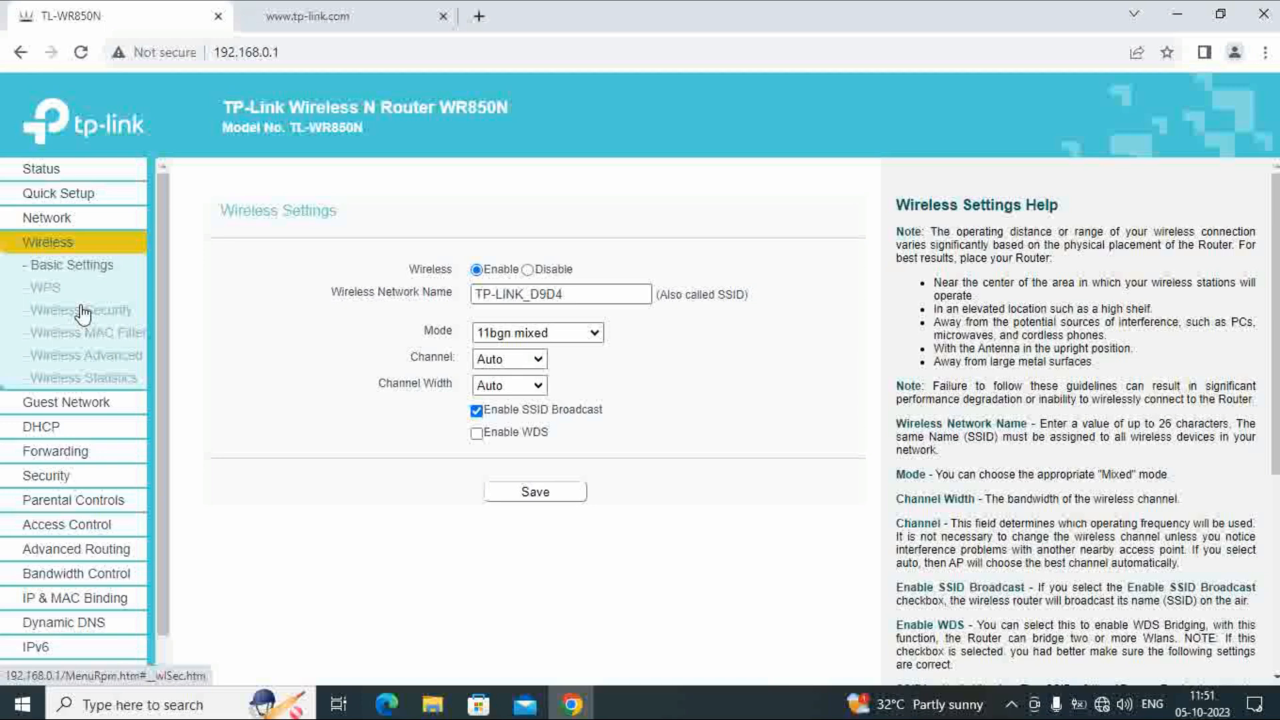
pyautogui.click(82, 311)
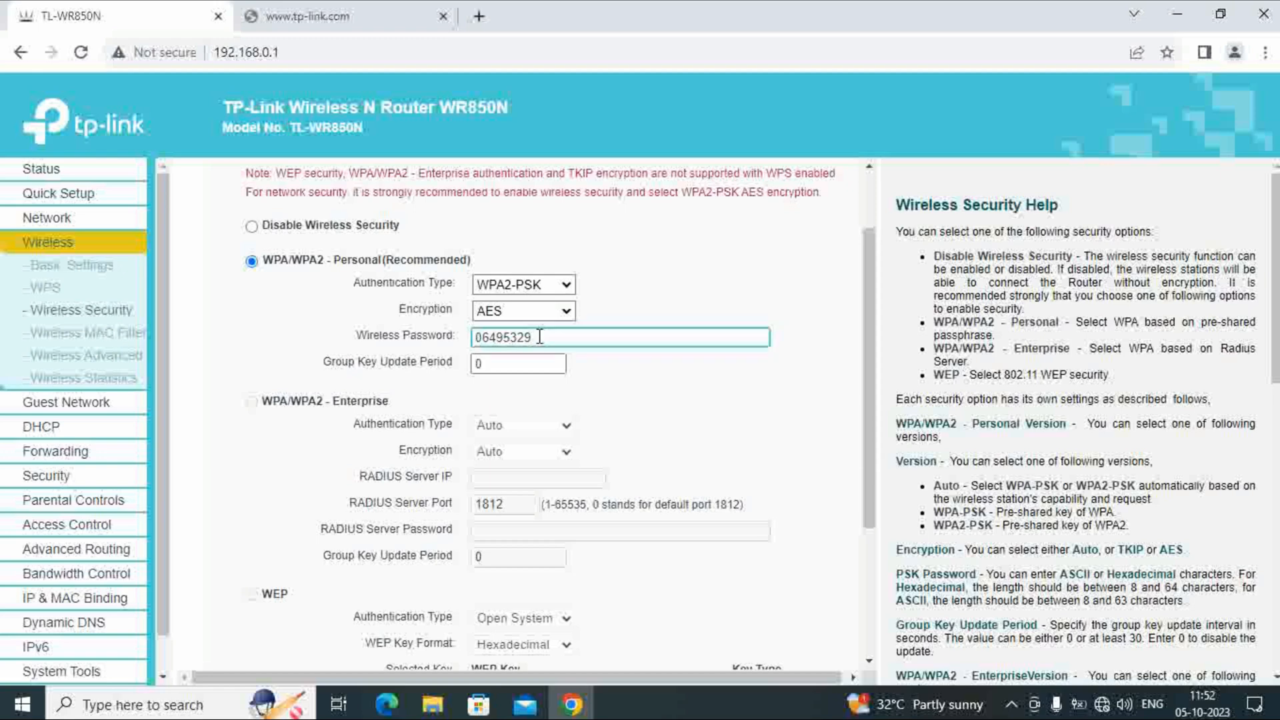
# - Change the wireless password to Password, save, and reload after error 80002
pyautogui.doubleClick(499, 336)
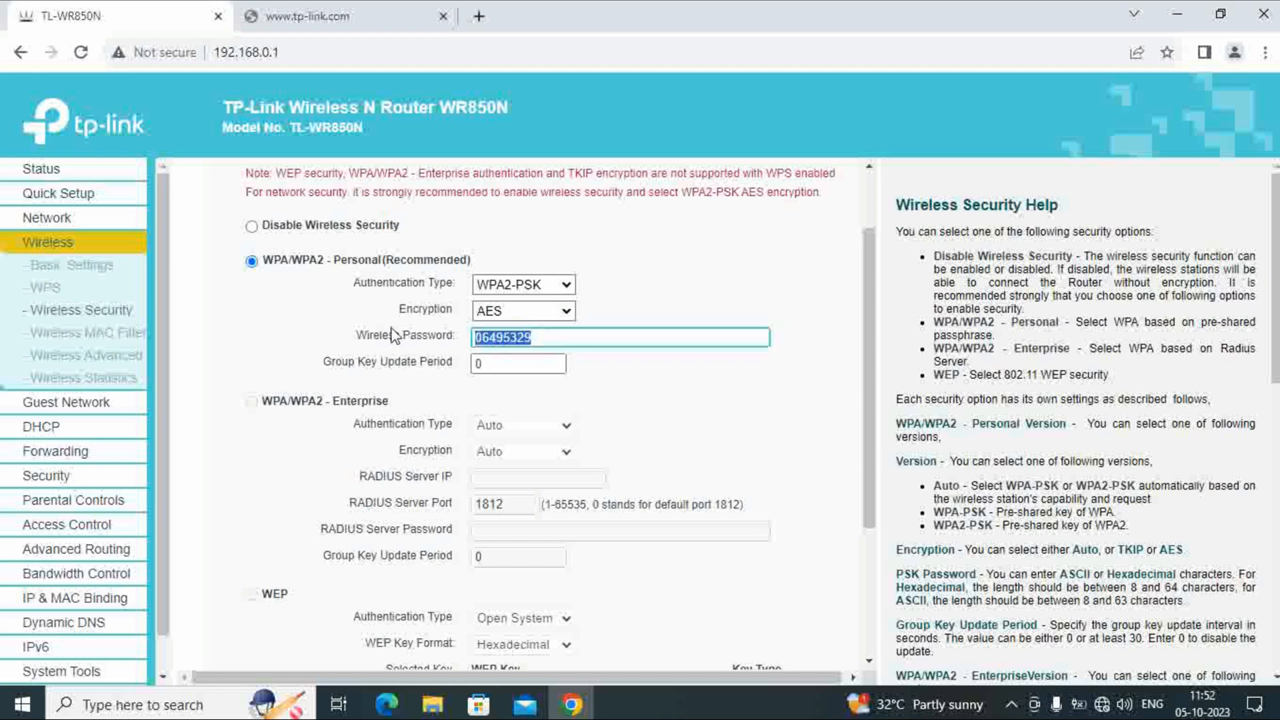
pyautogui.write('P')
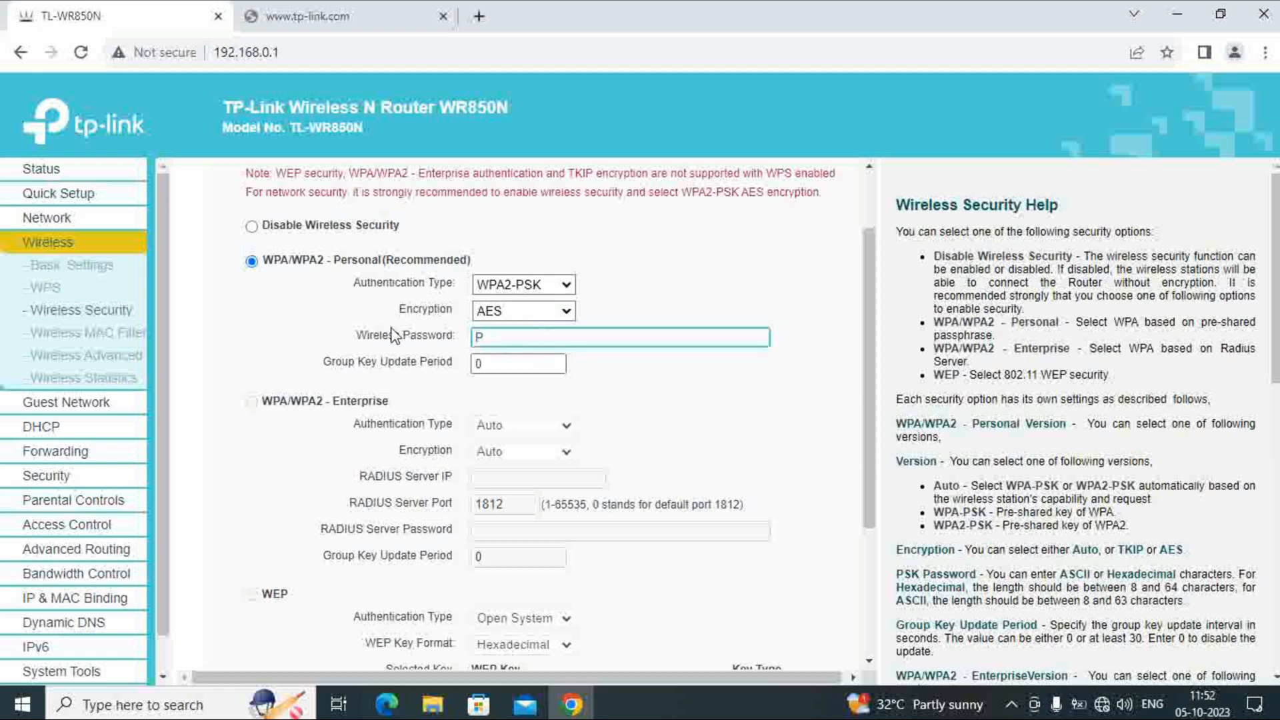
pyautogui.write('assword')
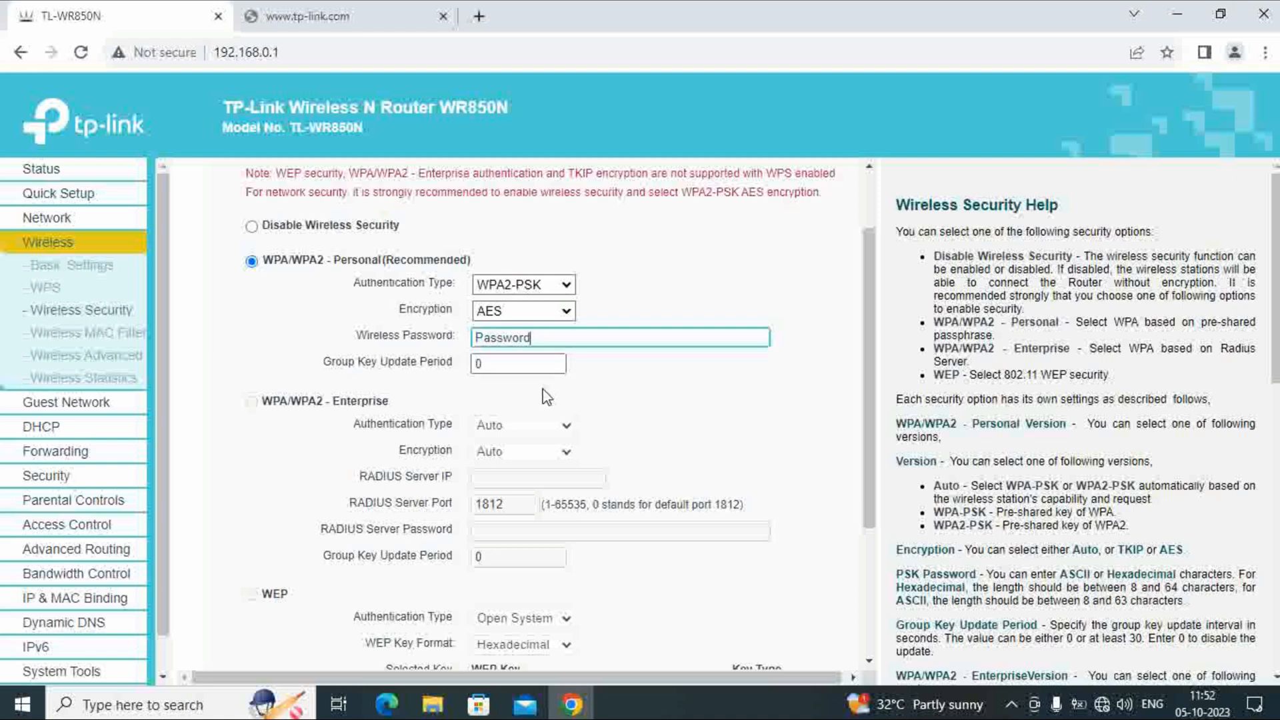
pyautogui.scroll(-3)
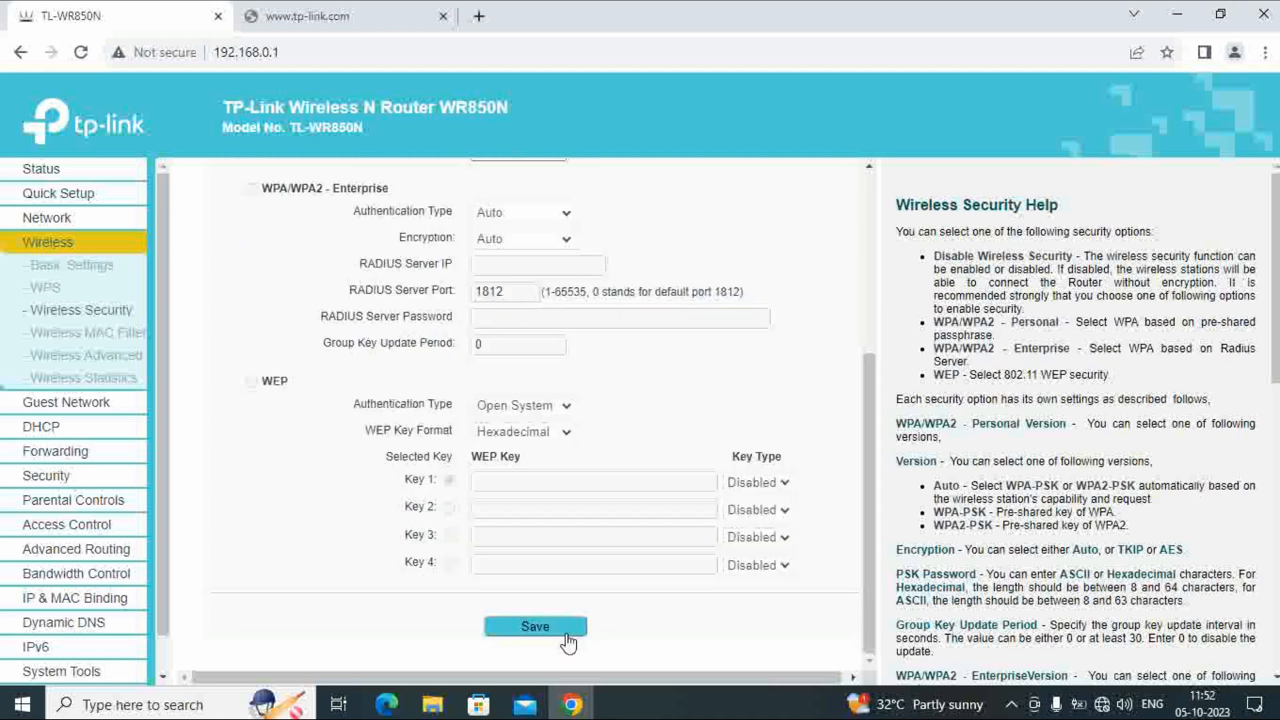
pyautogui.click(534, 627)
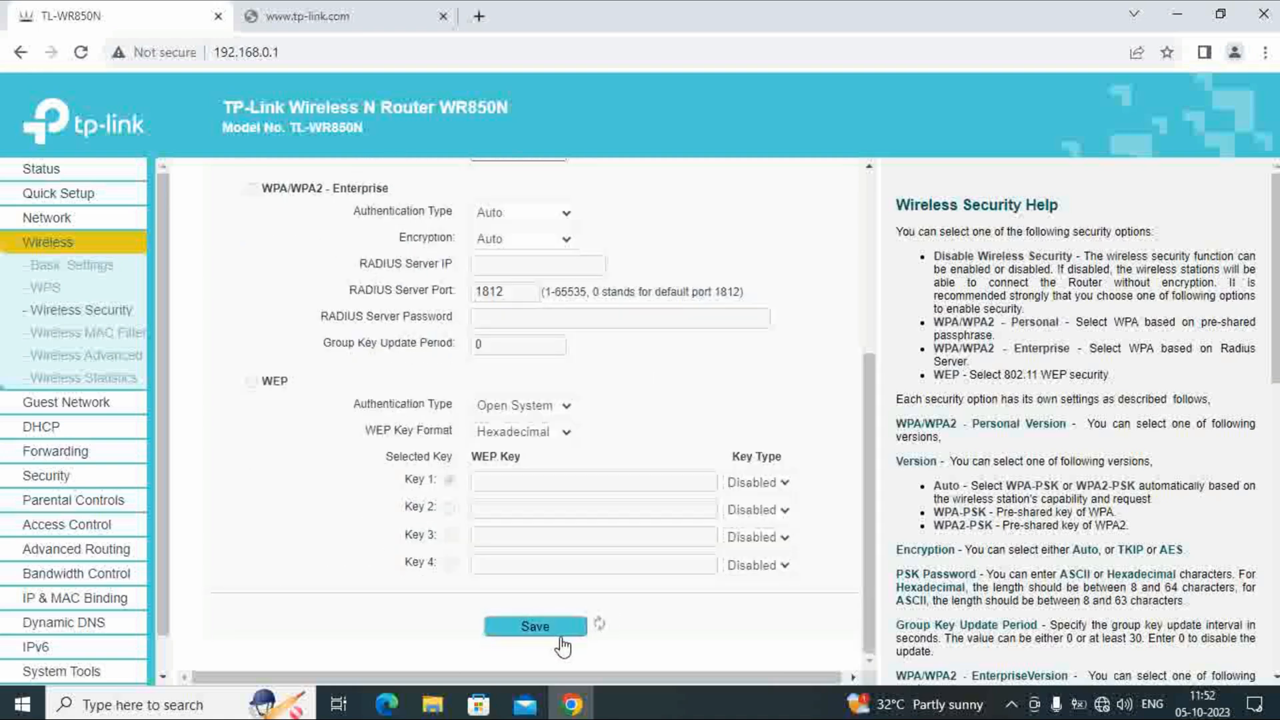
pyautogui.click(534, 626)
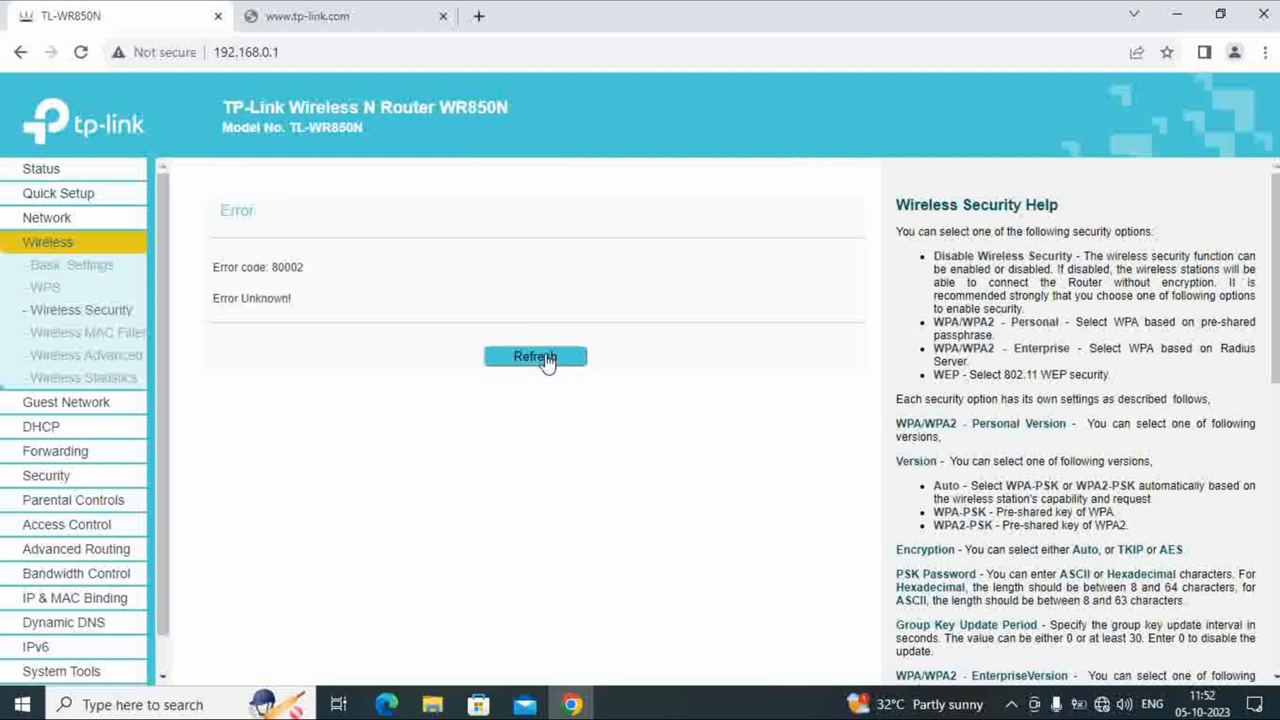
pyautogui.click(535, 358)
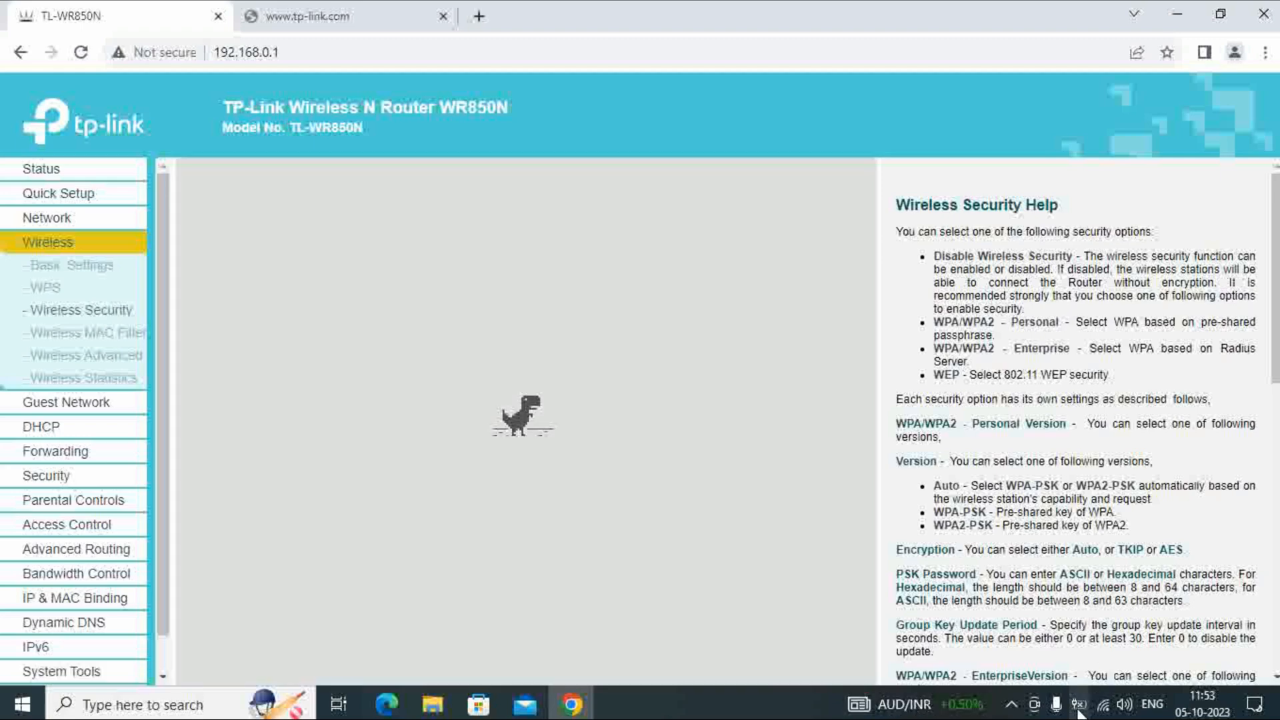
pyautogui.moveTo(1101, 708)
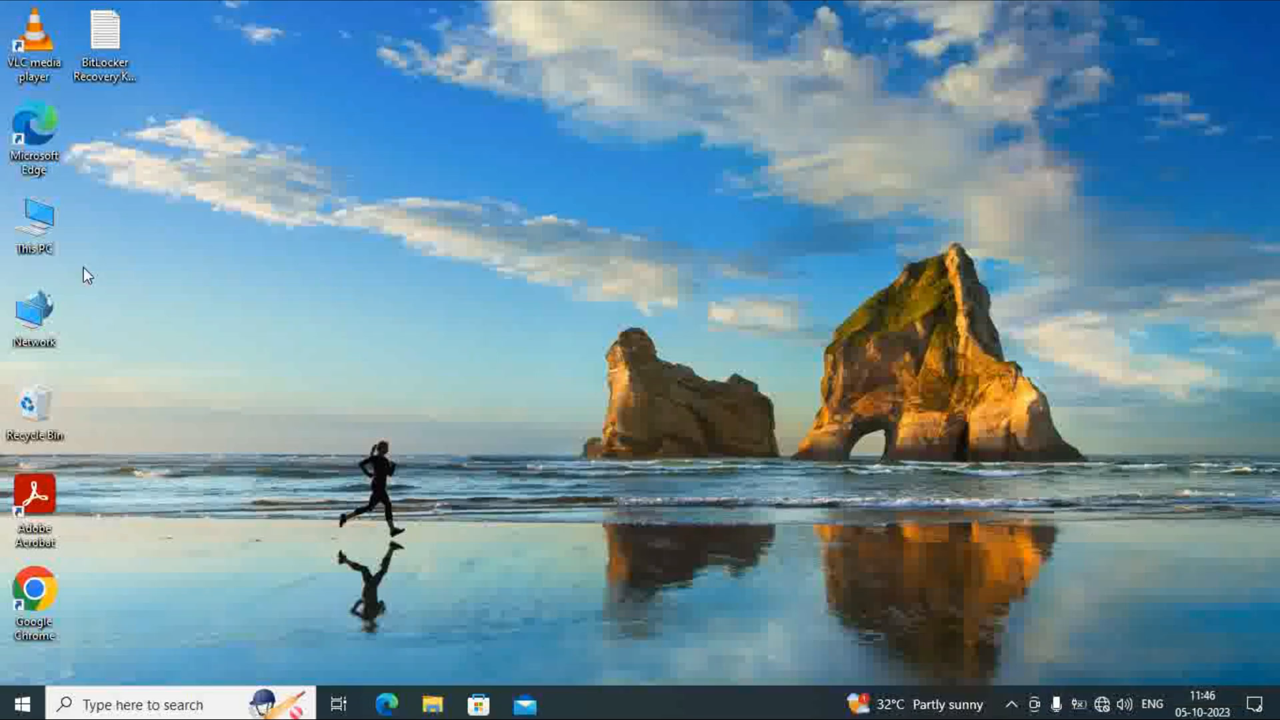
pyautogui.moveTo(1098, 704)
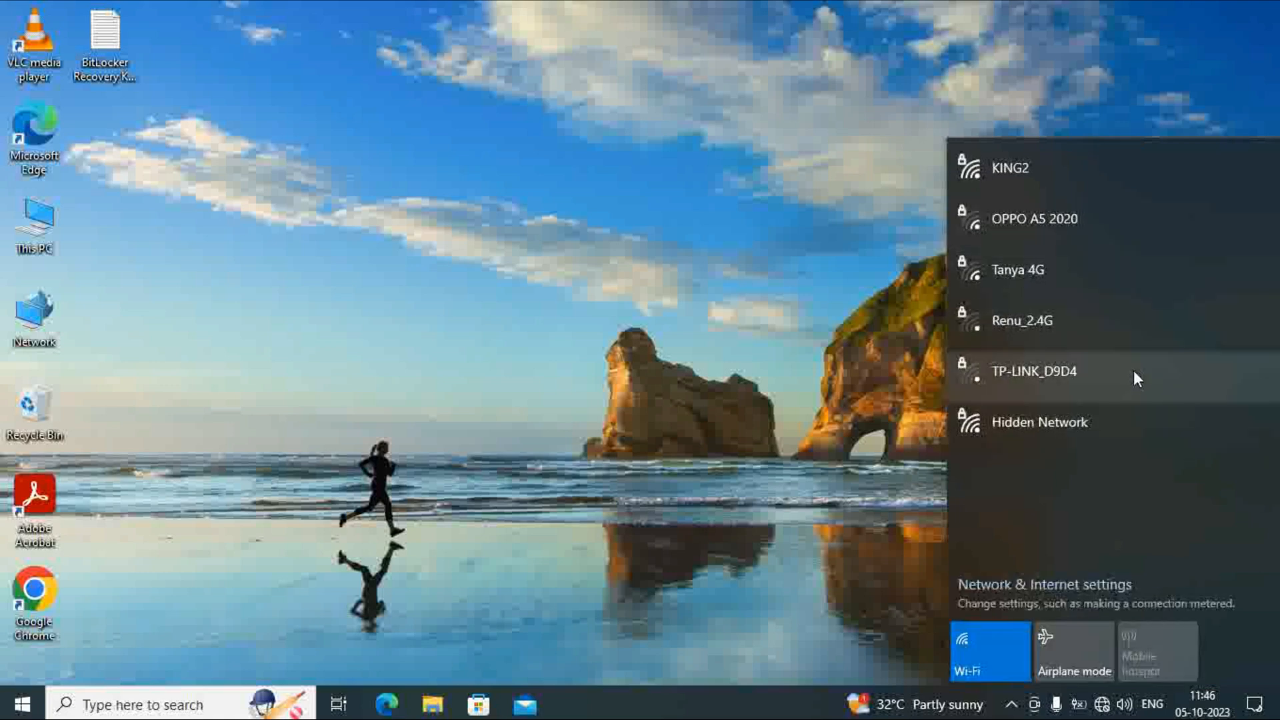
# - Reconnect to TP-LINK_D9D4 with the new security key password
pyautogui.click(1035, 370)
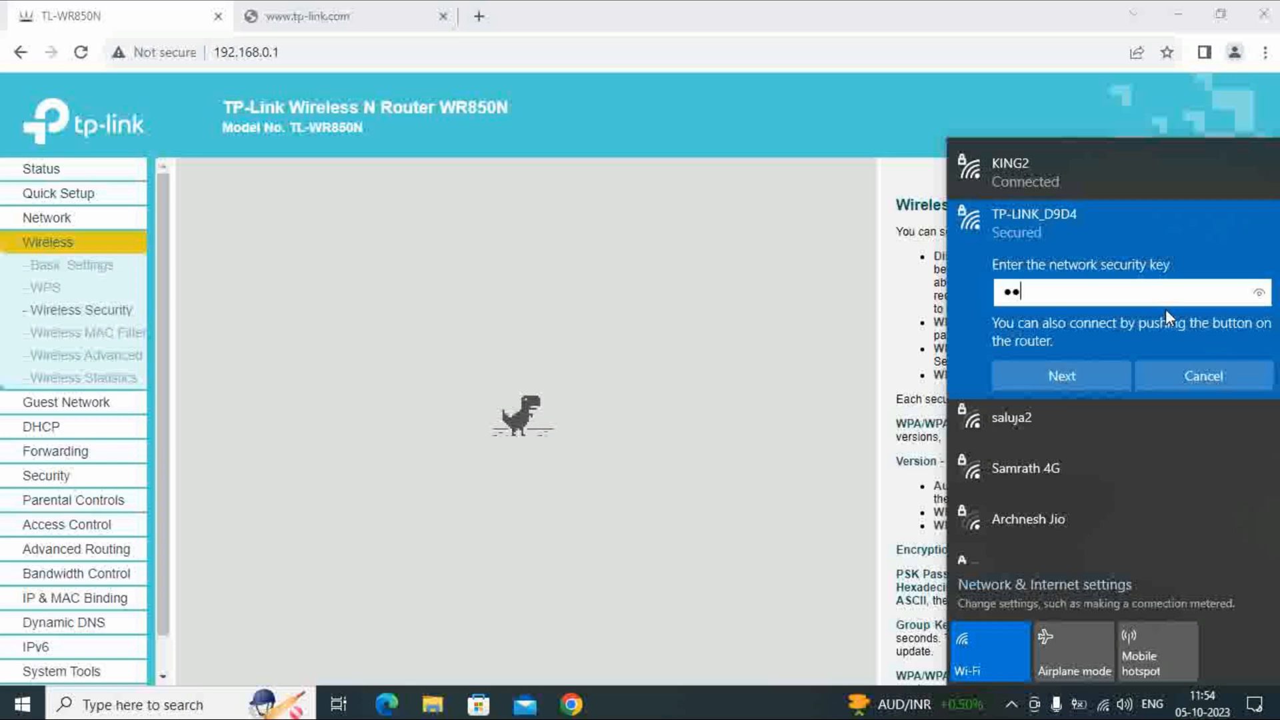
pyautogui.write('password')
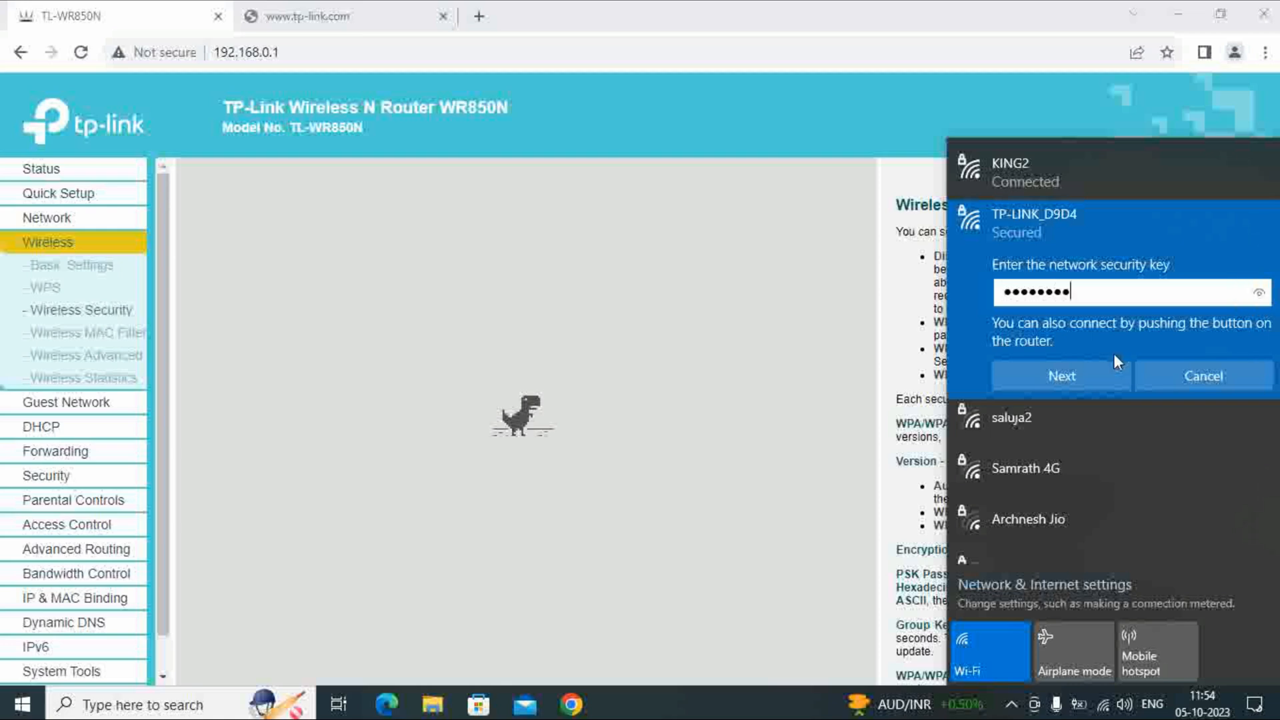
pyautogui.click(1201, 376)
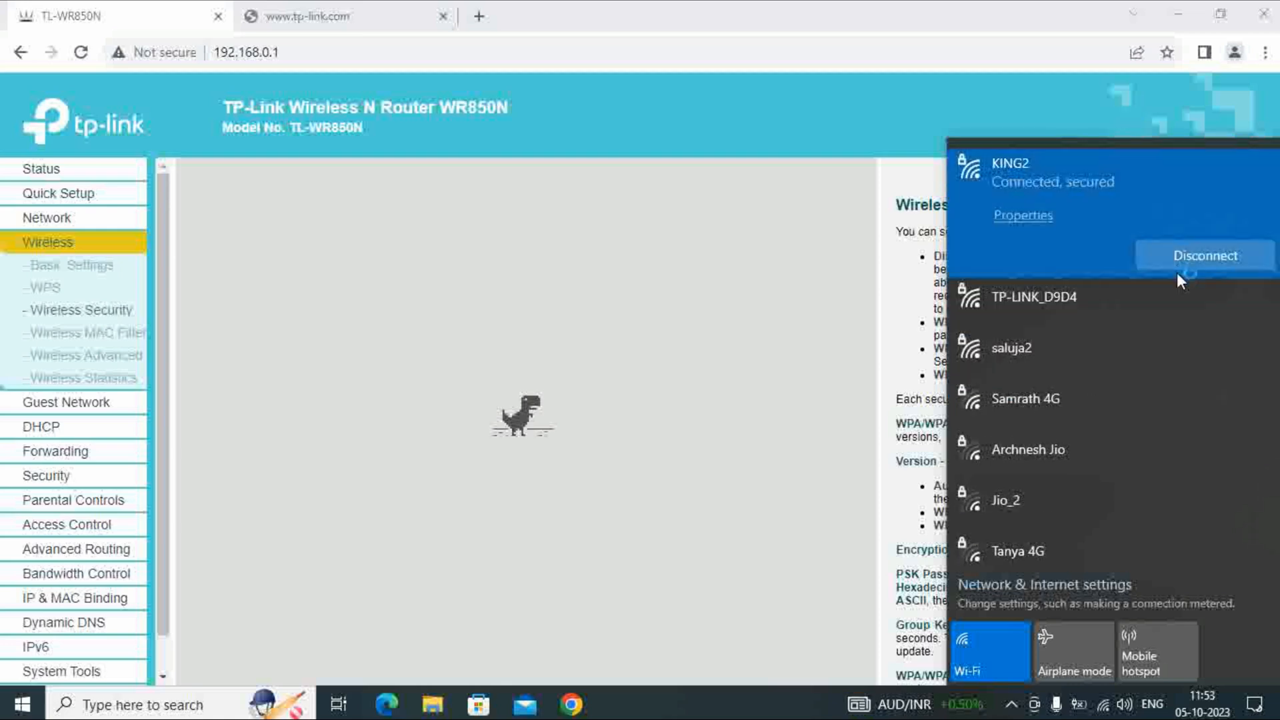